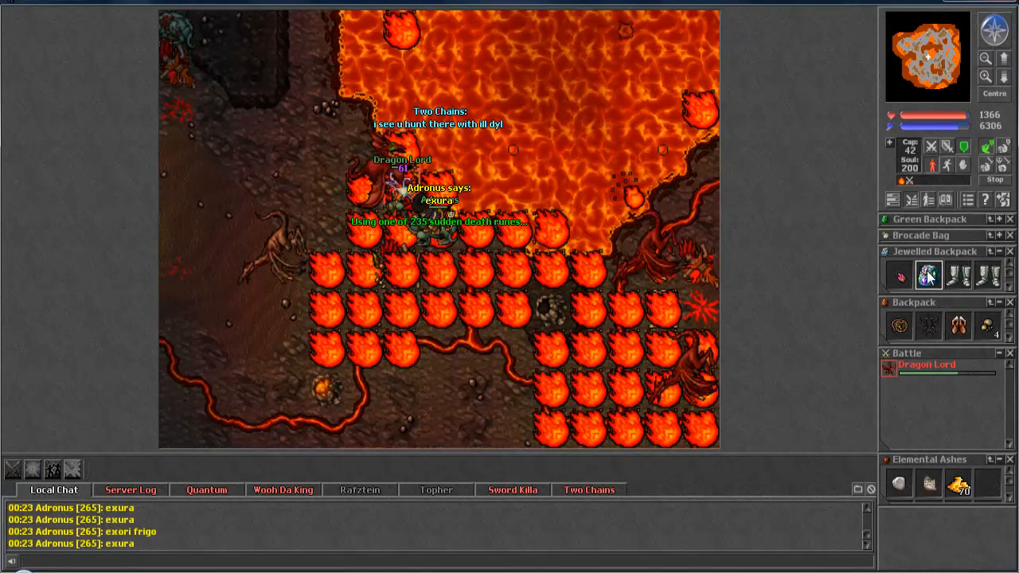
- Fire a sudden death rune at the Dragon Lord
left_click(589, 490)
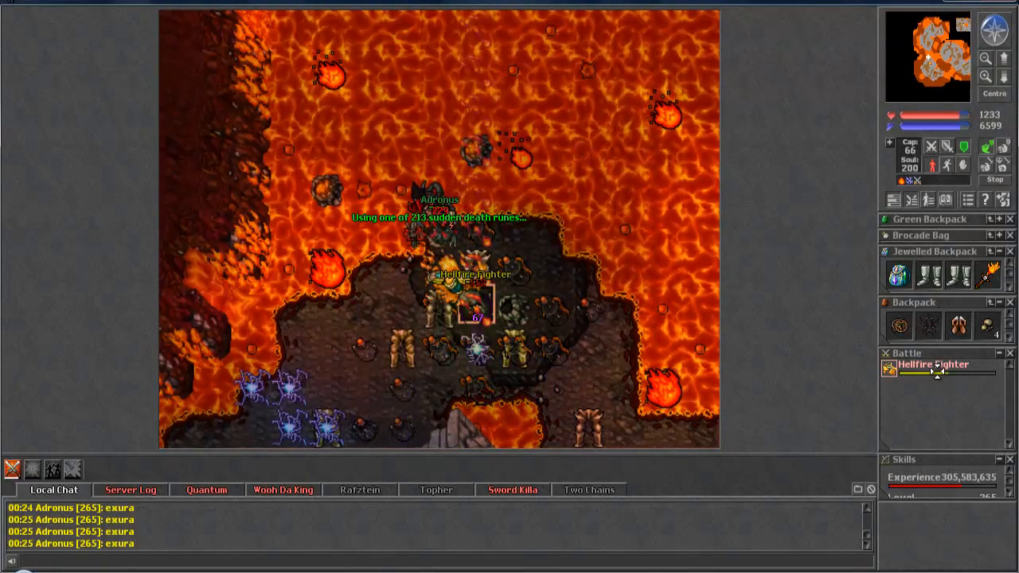
- Cast exura gran to heal while fighting the Hellfire Fighter
type("exura gran")
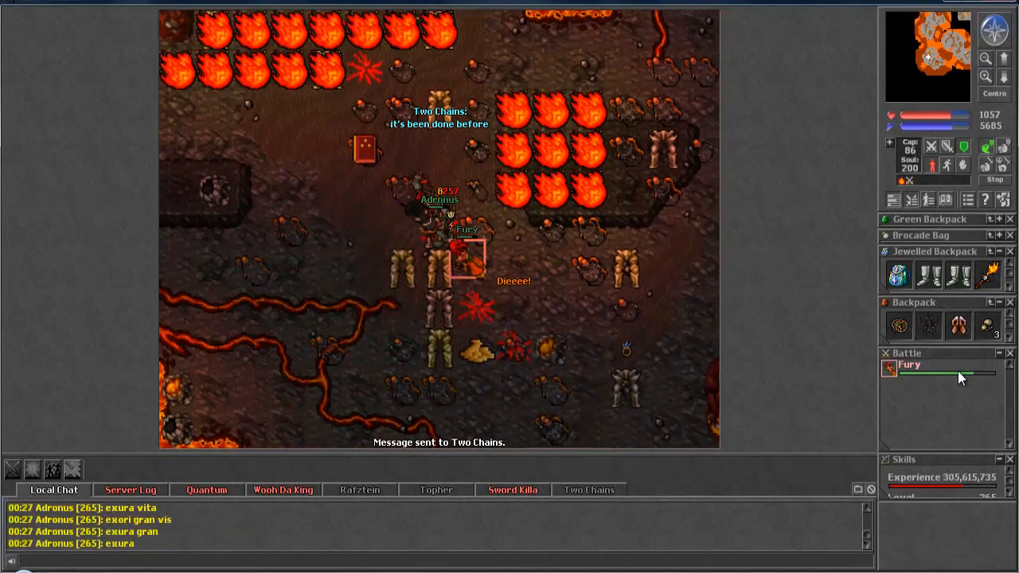
- Keep attacking the Fury amid the fire fields
left_click(588, 490)
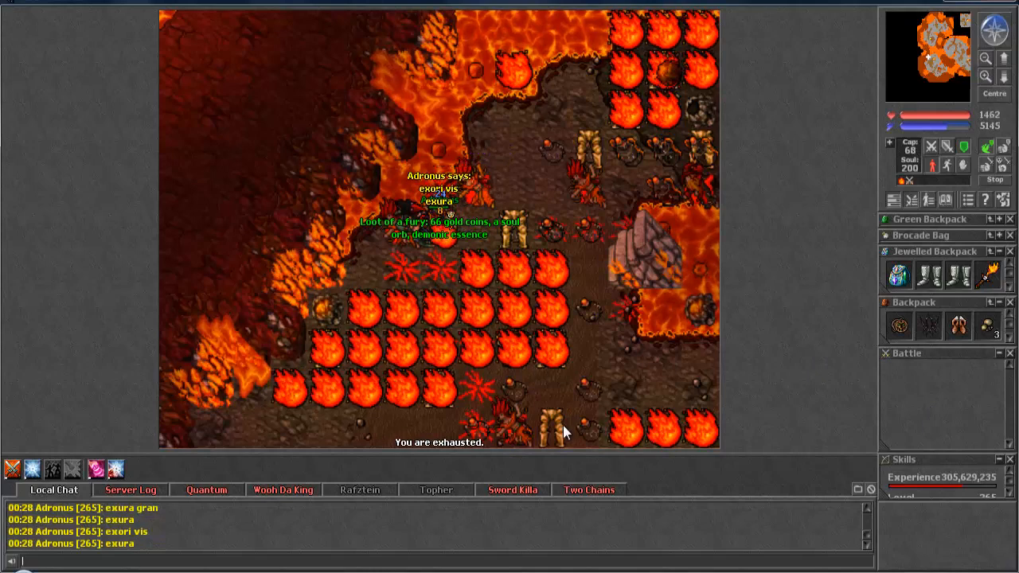
- Target and attack the Infernalist until it dies, dropping 74 gold coins
left_click(588, 490)
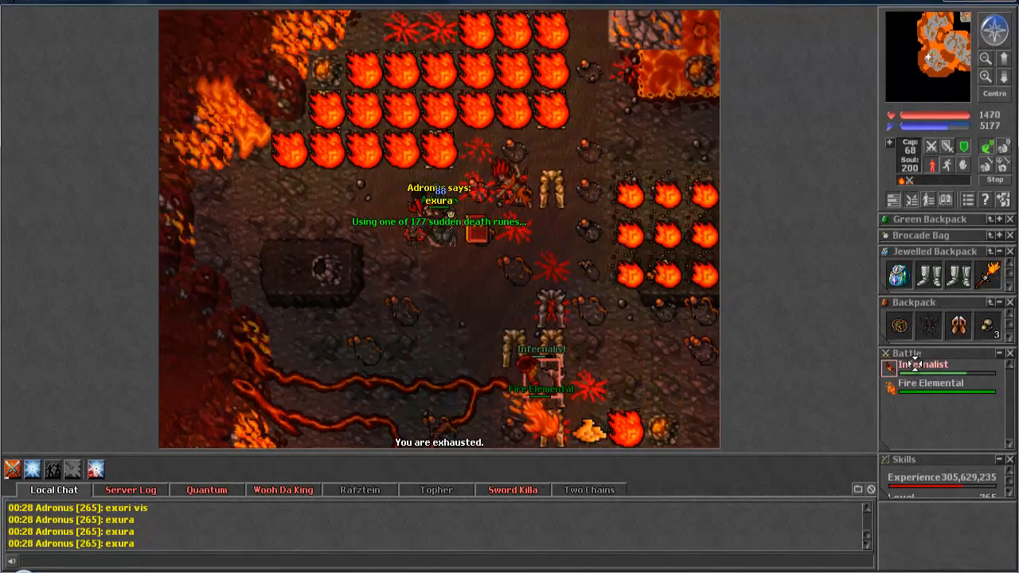
left_click(533, 362)
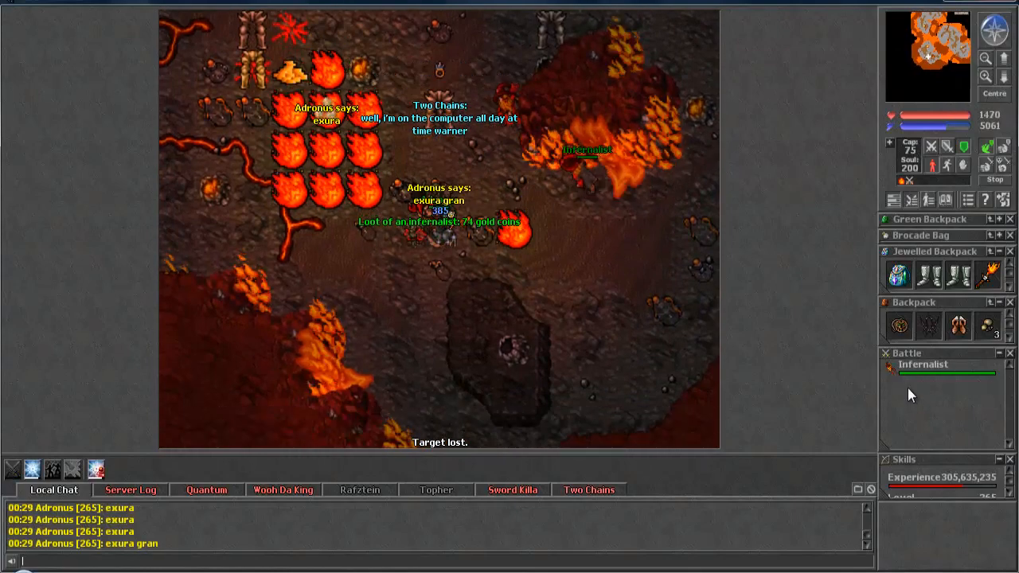
left_click(924, 364)
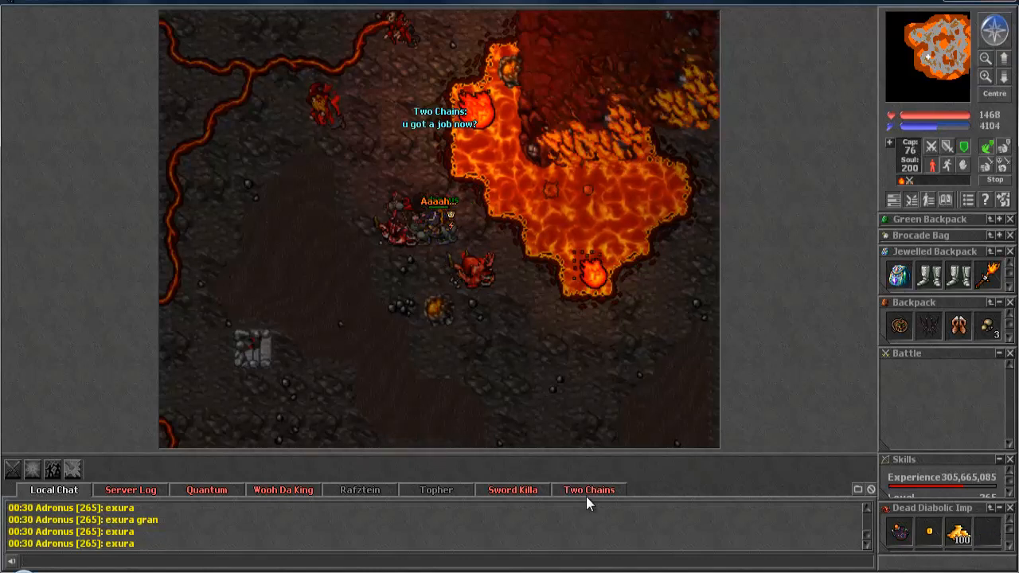
- Open the Two Chains private chat and begin typing 'now just d'
left_click(588, 489)
type("Nope, worked at the great american for a bit")
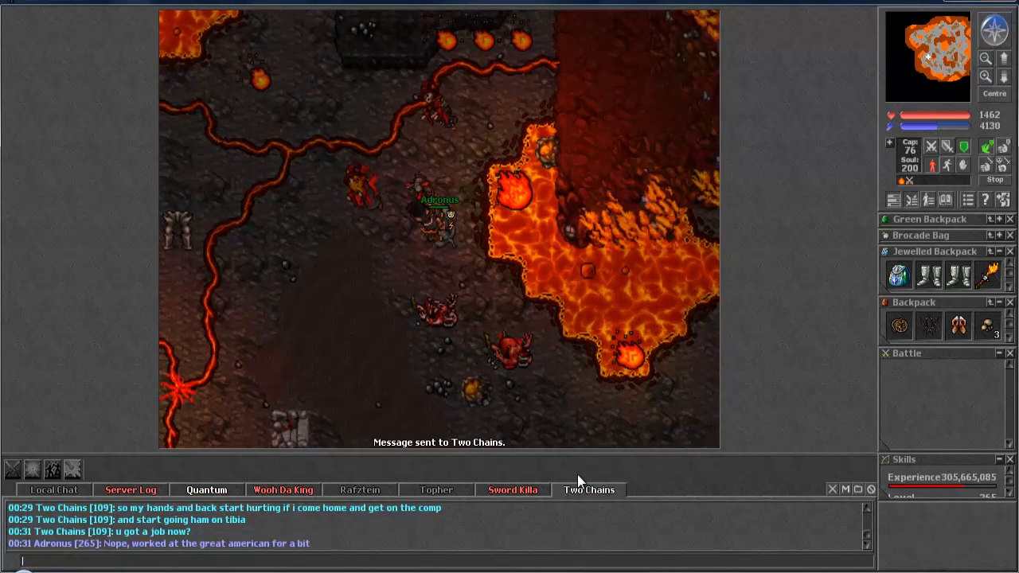
type("now just d")
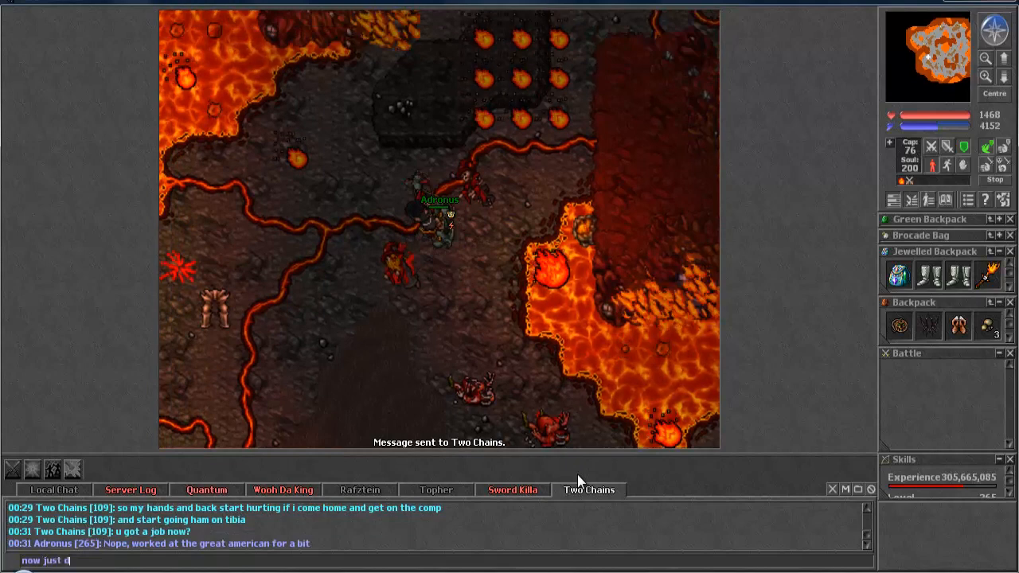